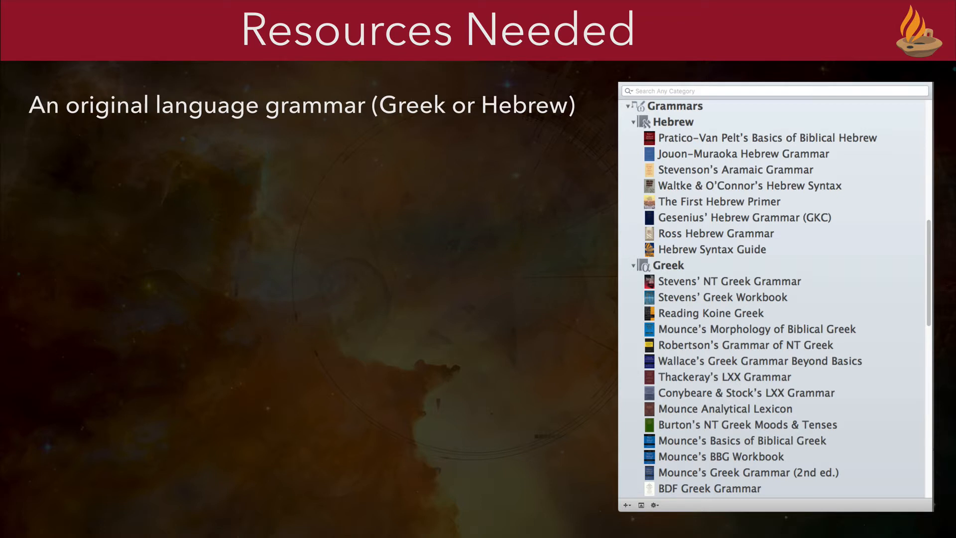
# Set up the Greek Grammar Searches workspace panes before moving to the Greek text.
pyautogui.click(674, 122)
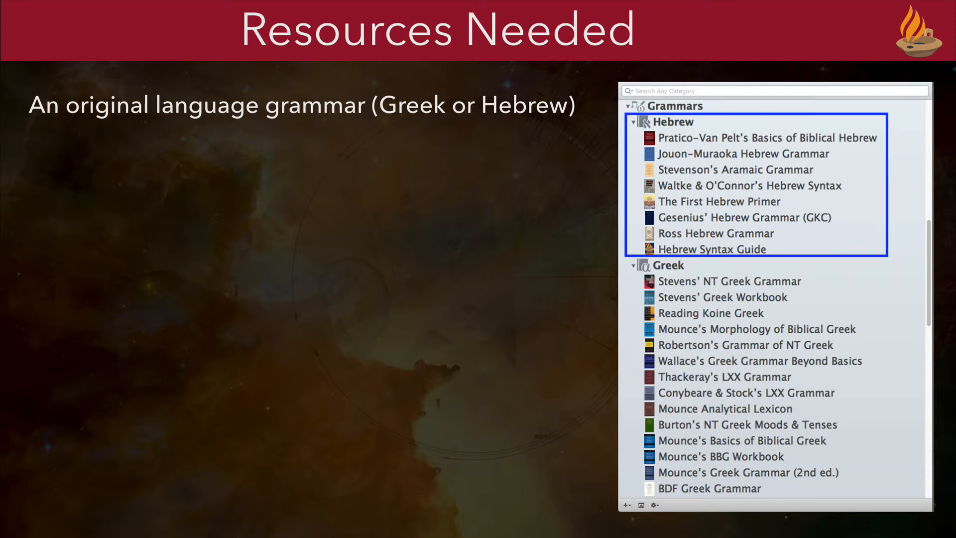
pyautogui.click(657, 265)
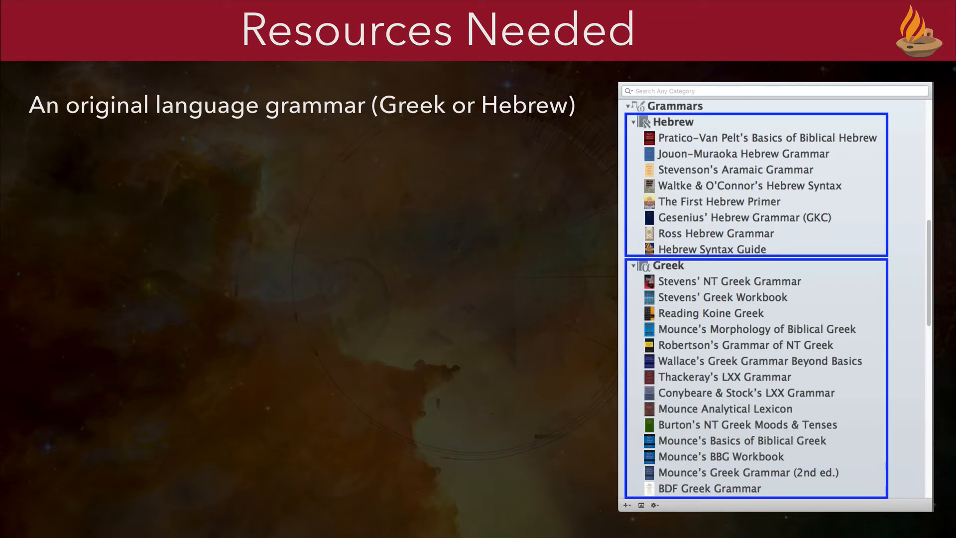
pyautogui.click(758, 360)
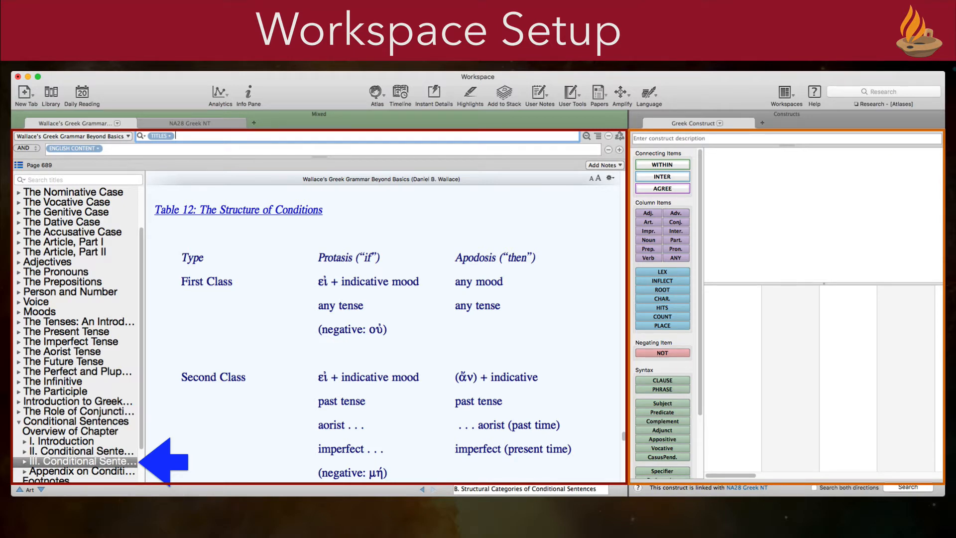
# Show the NA28 Greek NT with Syntax, GNT-T diagram, NASB and NIV, and run the εἰ construct.
pyautogui.click(192, 123)
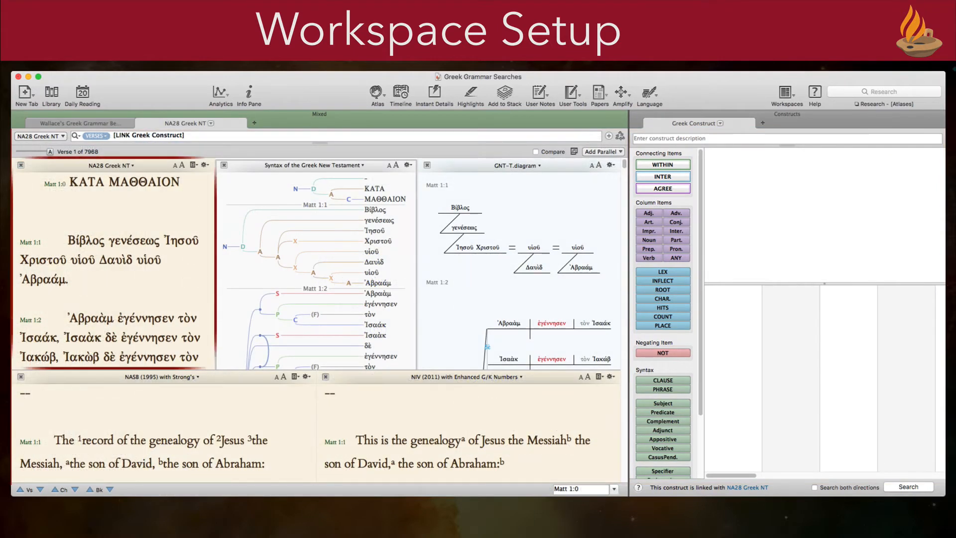
pyautogui.click(112, 275)
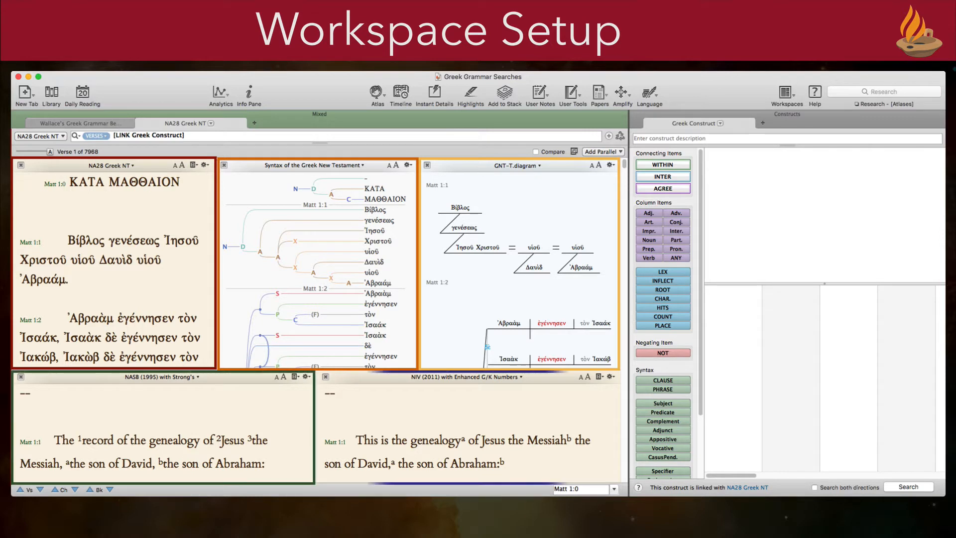
pyautogui.click(467, 427)
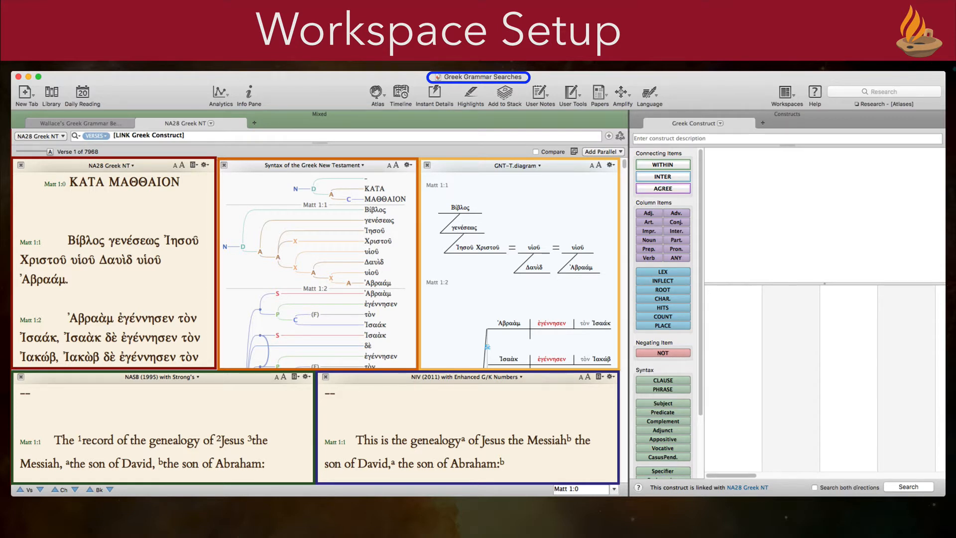
pyautogui.click(78, 124)
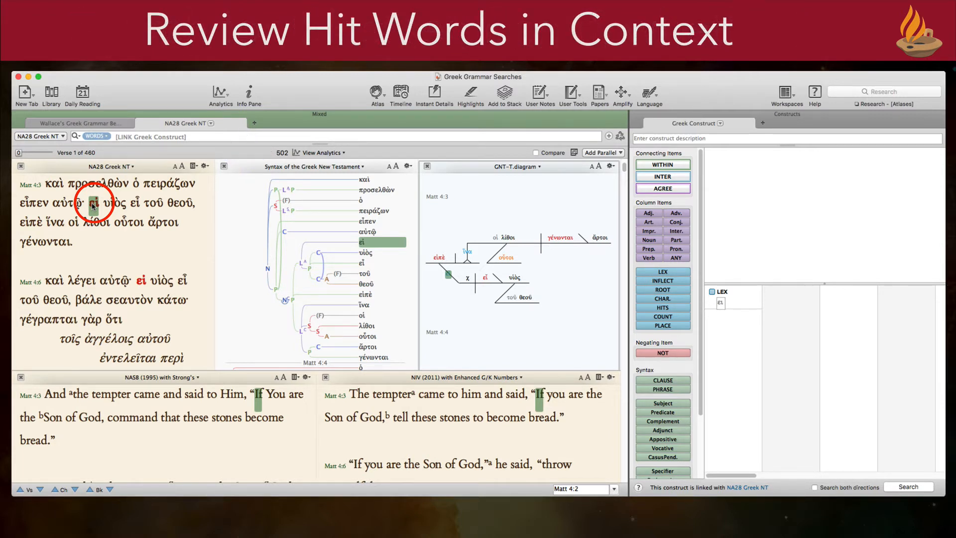
# Inspect the εἰ hit in Matthew 4:3, then choose the Analysis report from View Analytics.
pyautogui.click(158, 417)
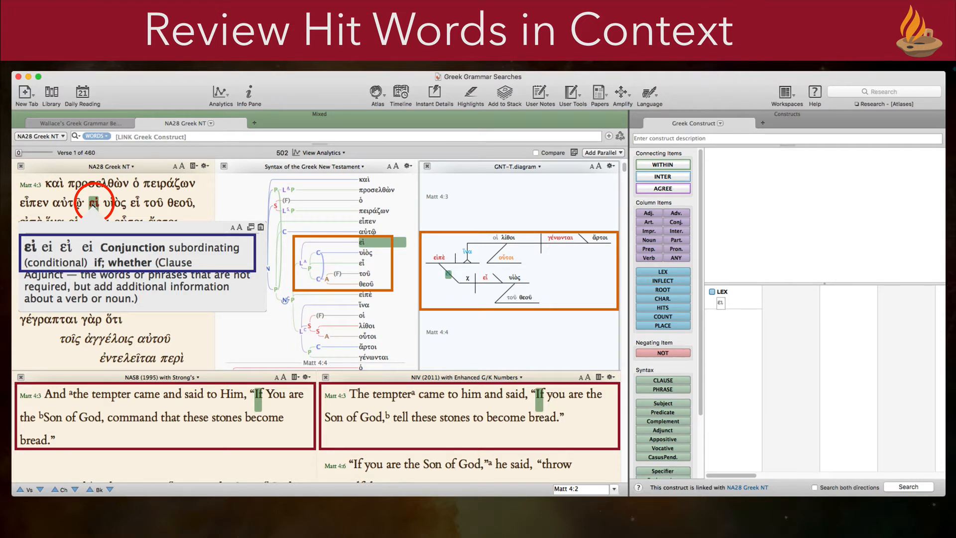
pyautogui.moveTo(327, 172)
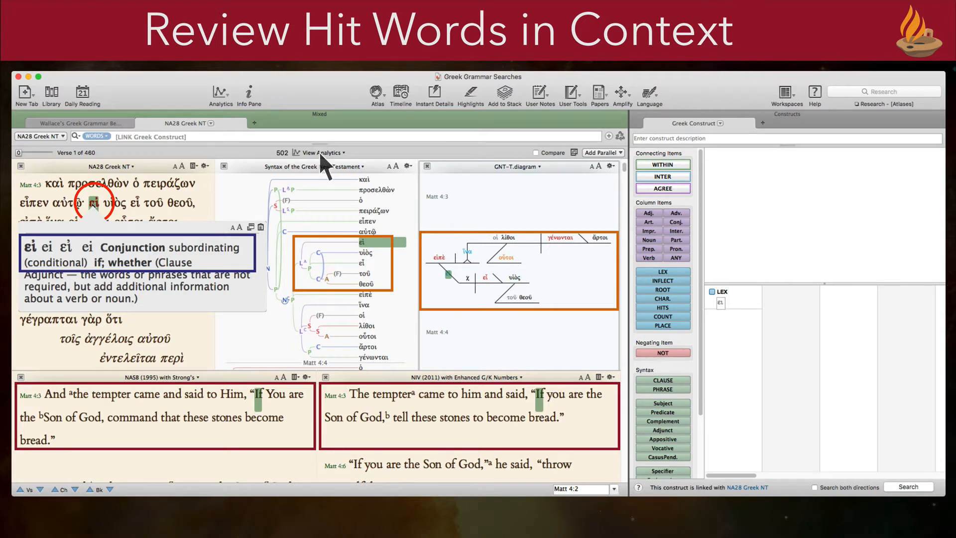
pyautogui.click(316, 153)
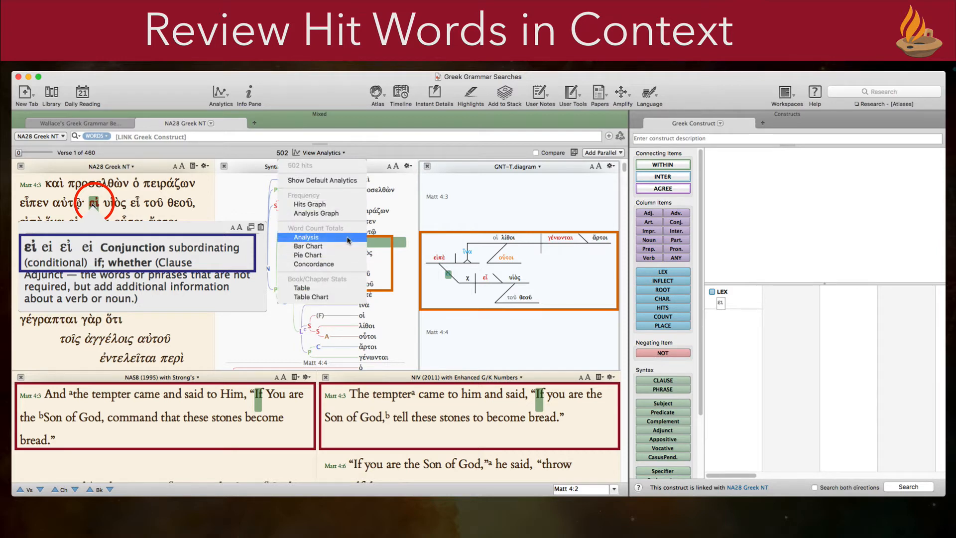
pyautogui.click(305, 237)
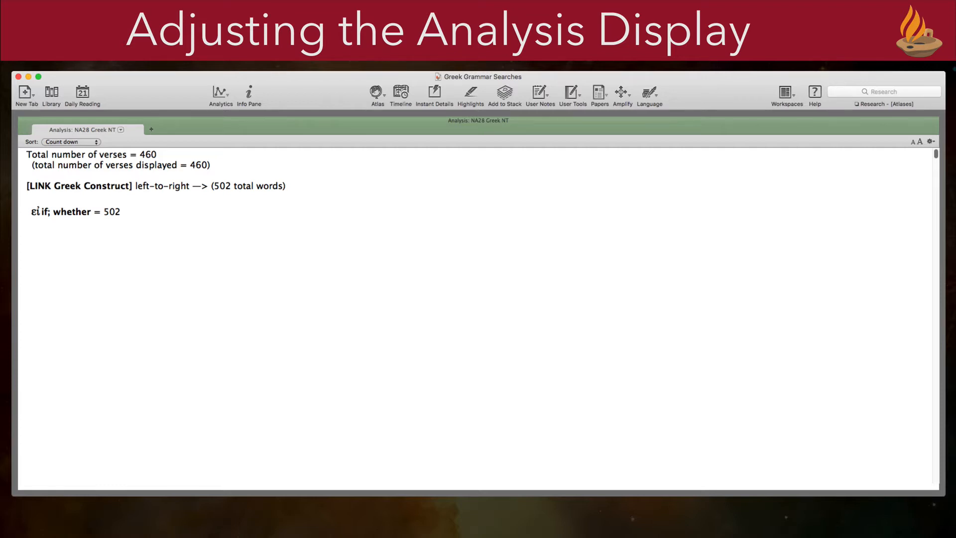
# Customize the εἰ analysis display with Large font, Full words and INFLECT, TAG, SYNTAX columns.
pyautogui.click(929, 140)
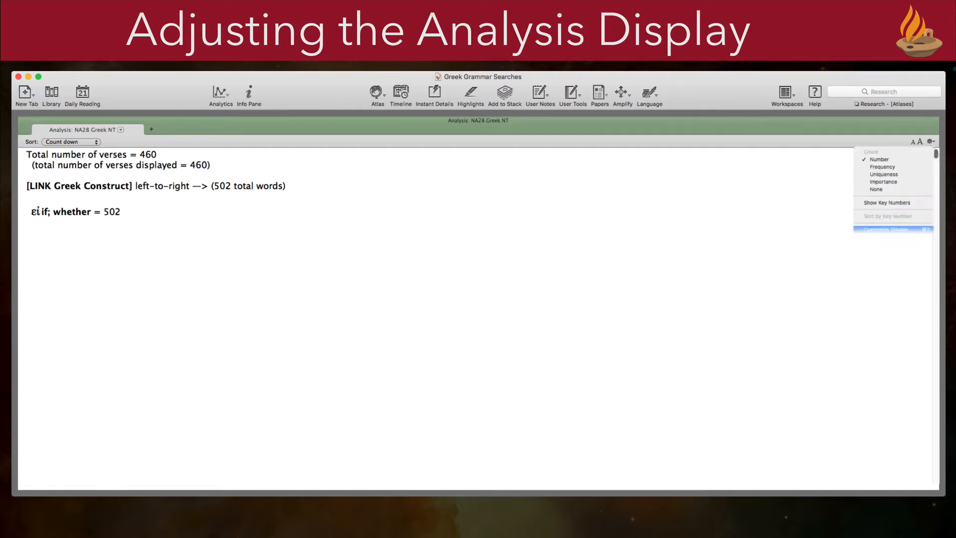
pyautogui.moveTo(892, 230)
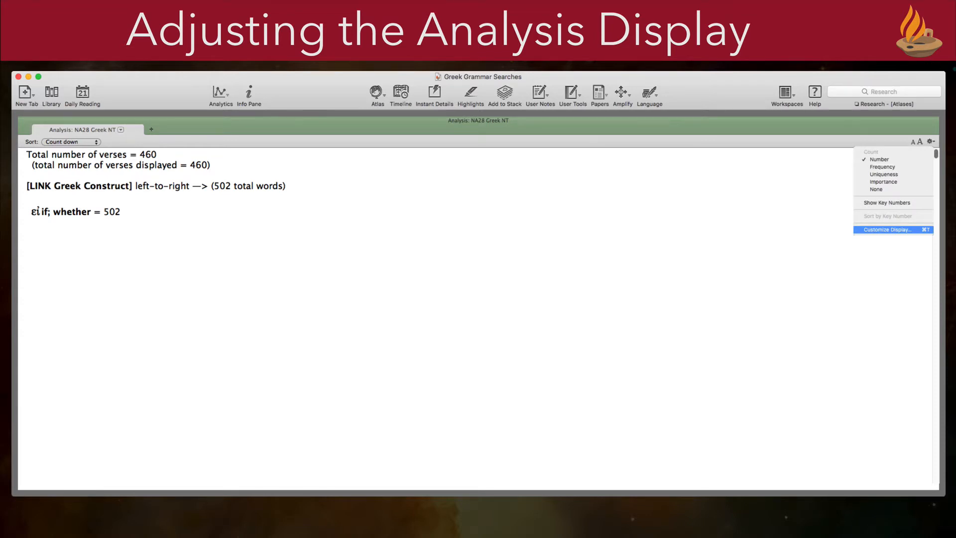
pyautogui.click(886, 230)
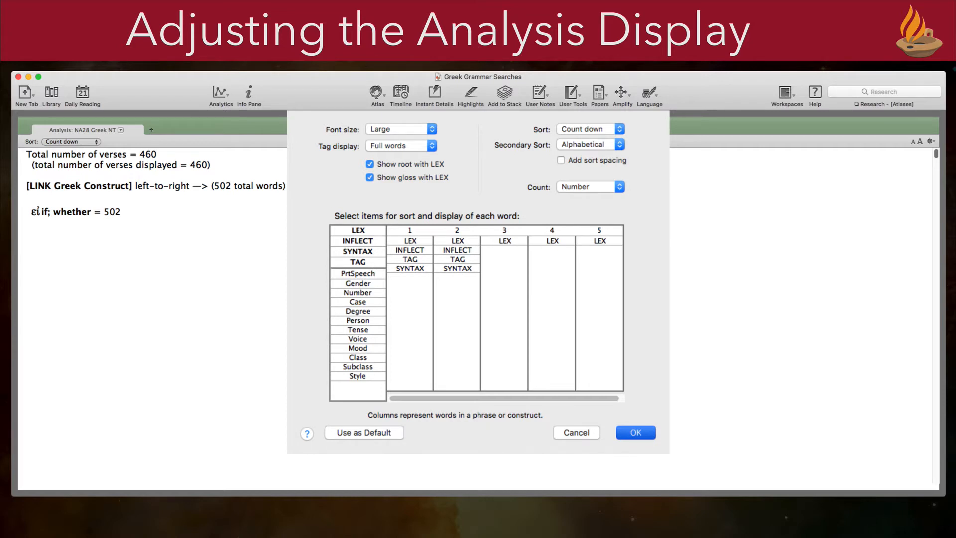
pyautogui.click(635, 432)
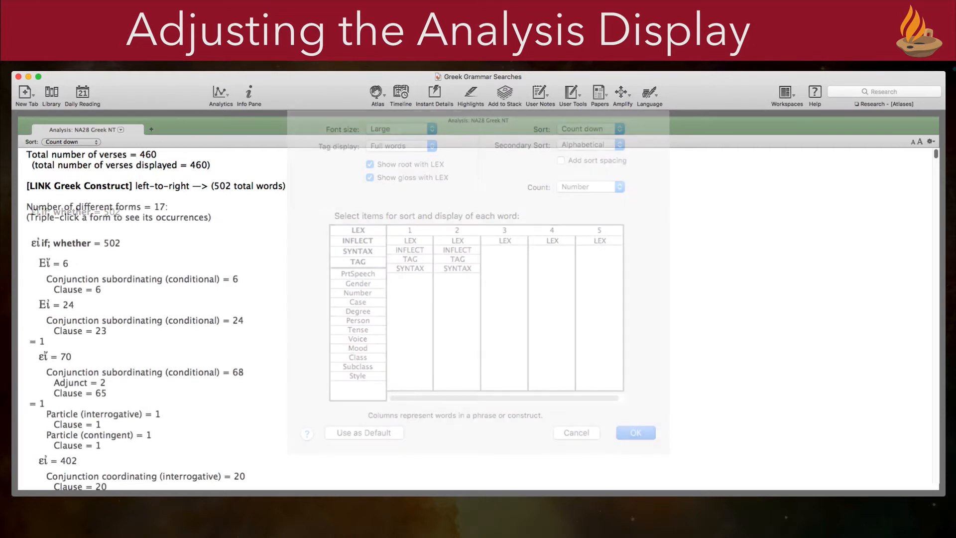
pyautogui.click(635, 433)
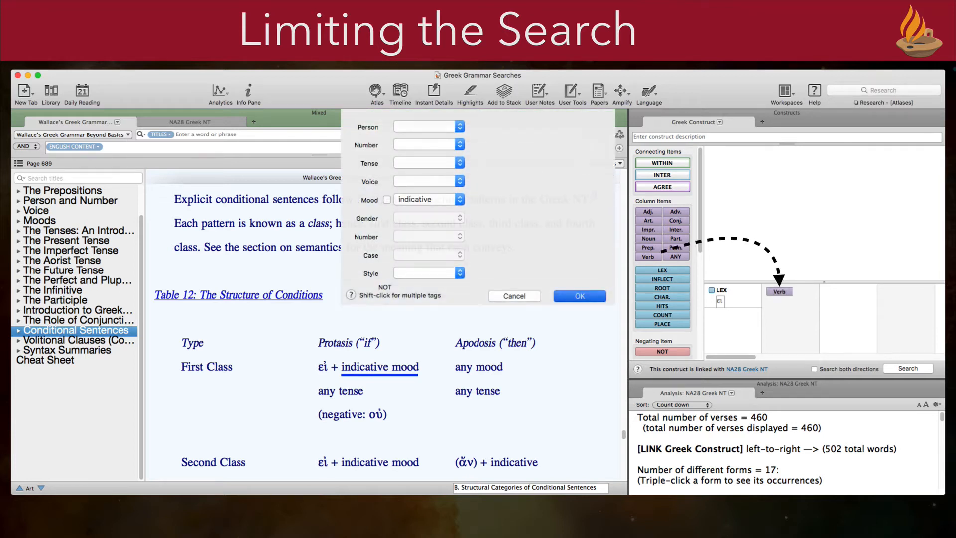
# Set the construct's Verb item to indicative mood.
pyautogui.click(578, 296)
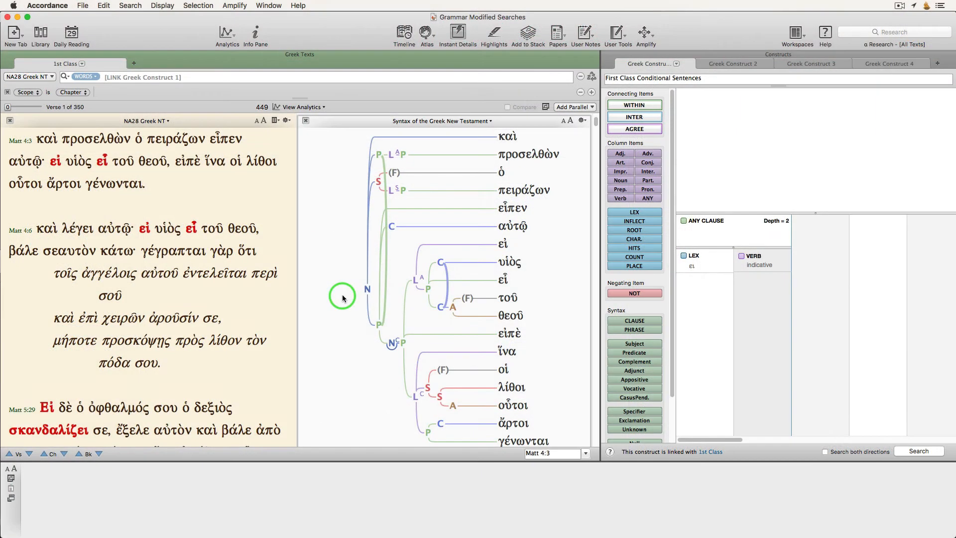
pyautogui.moveTo(342, 313)
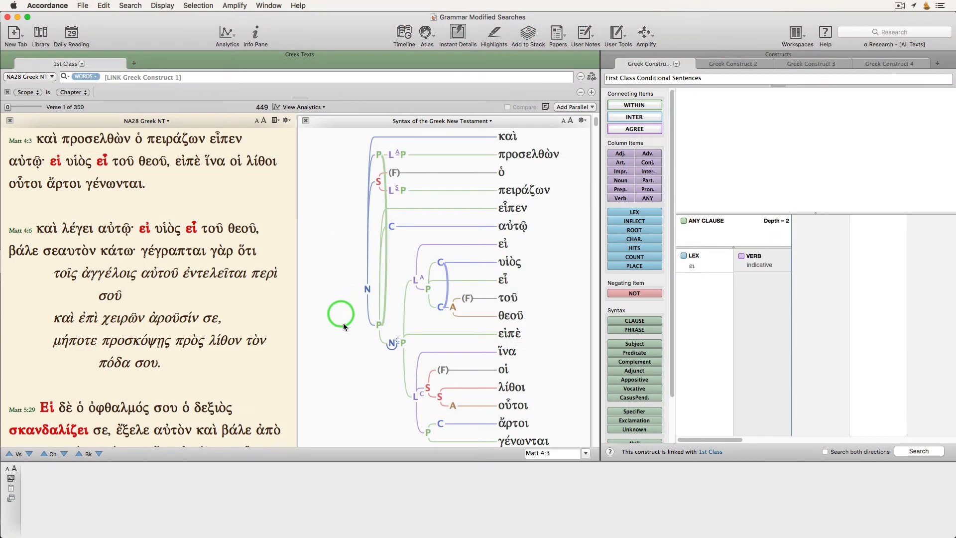
pyautogui.click(393, 341)
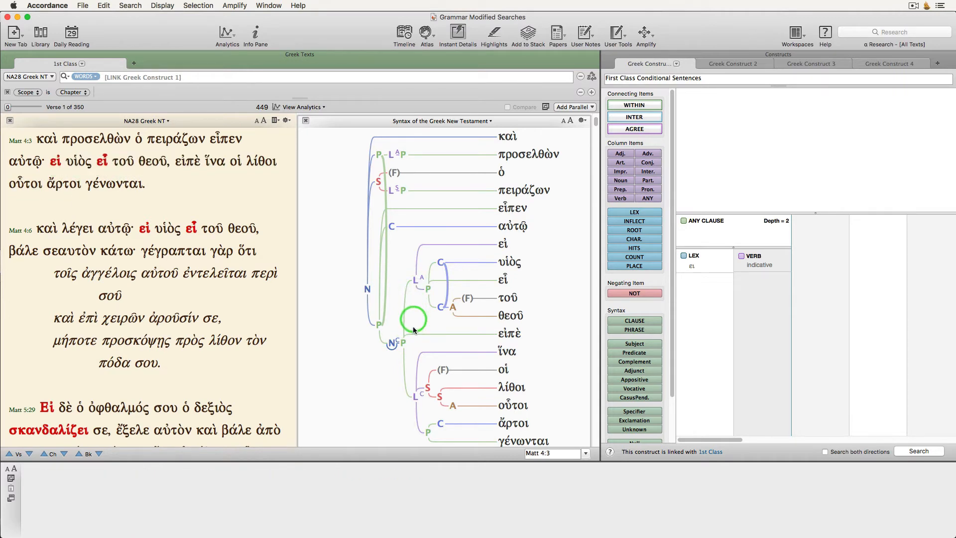
pyautogui.moveTo(430, 350)
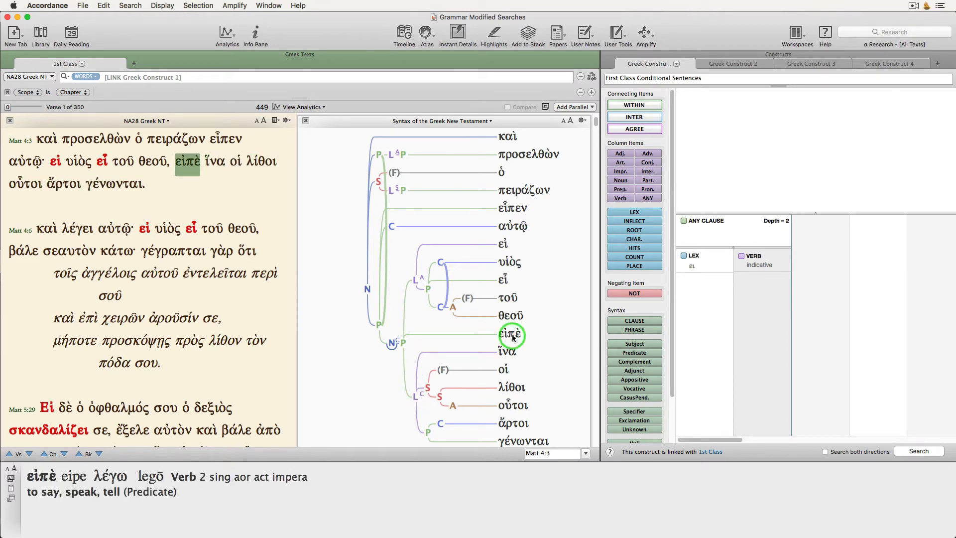
pyautogui.click(417, 279)
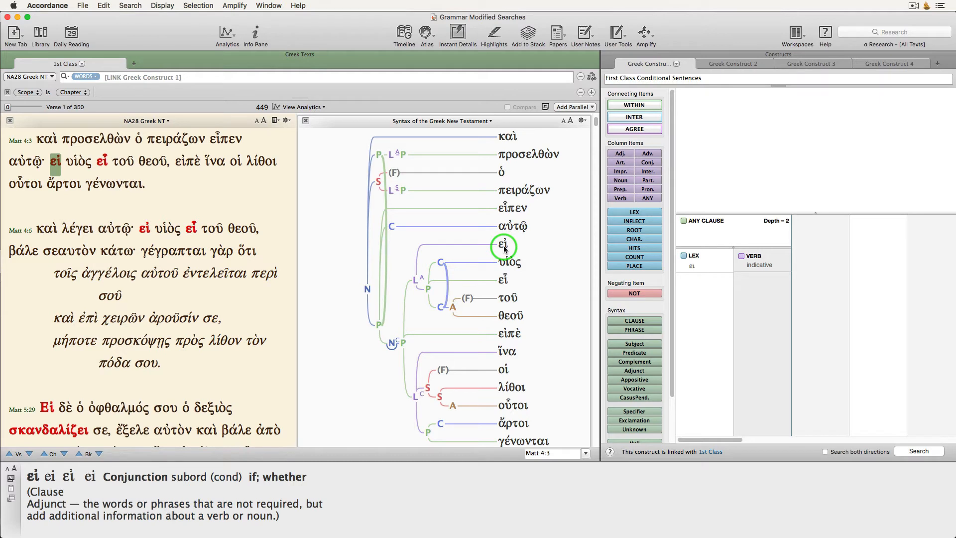
pyautogui.click(504, 284)
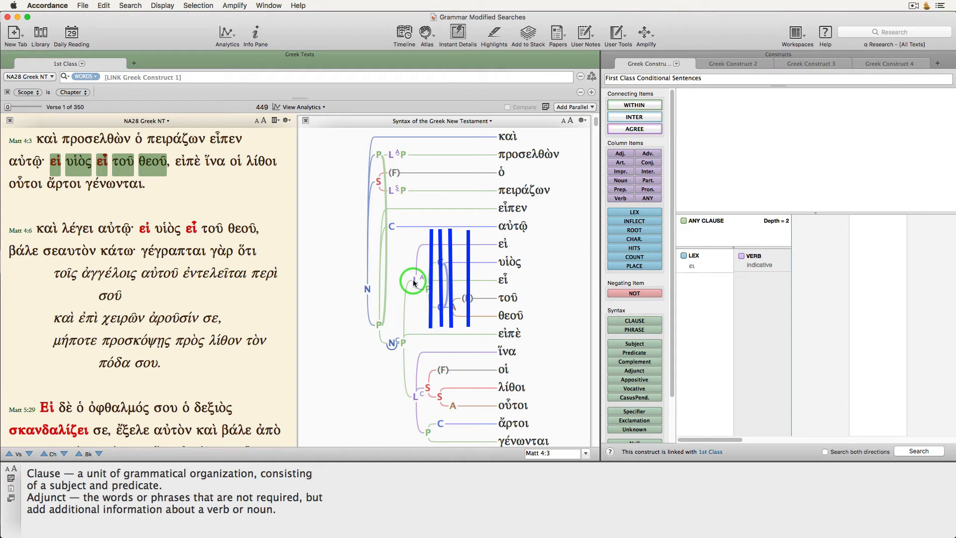
pyautogui.click(775, 221)
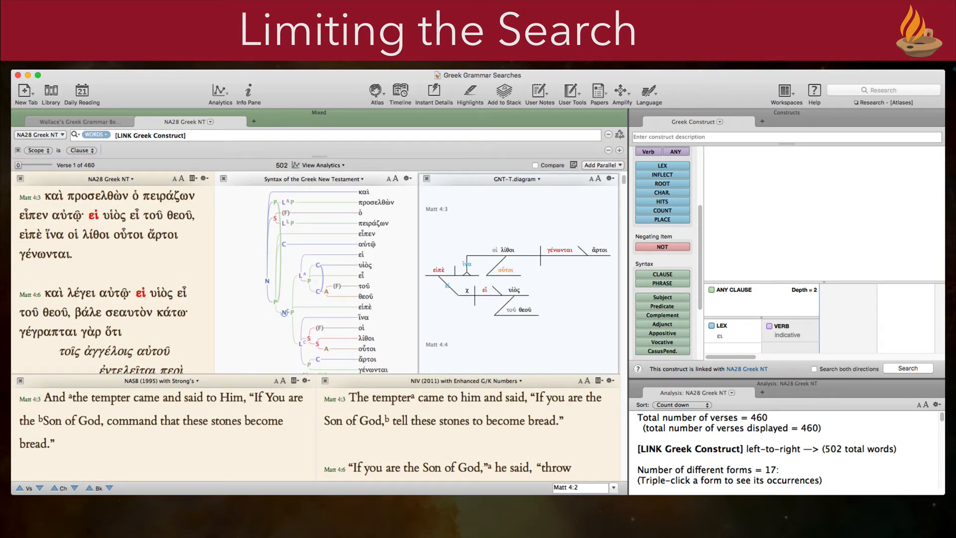
# Add an ANY CLAUSE item over εἰ and the indicative verb, scoping the search to Clause.
pyautogui.click(38, 150)
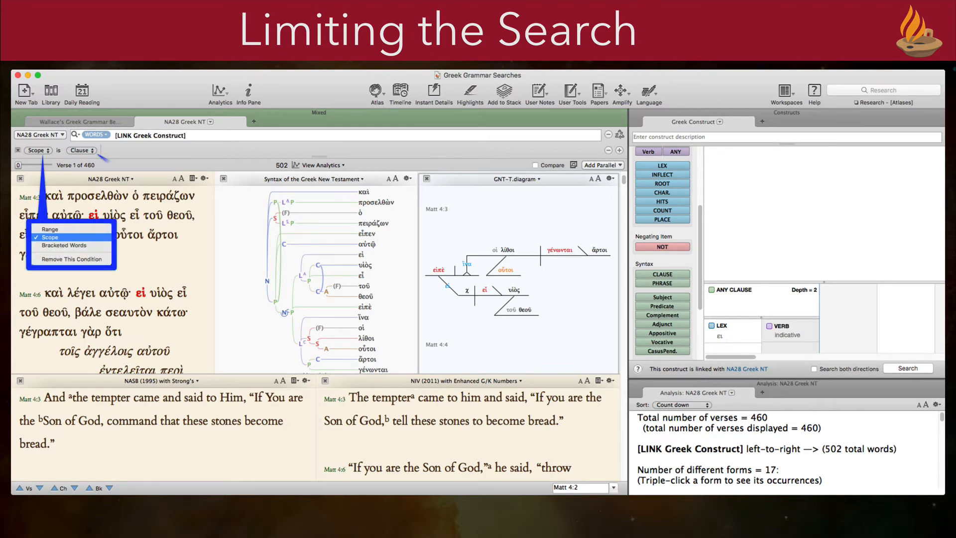
pyautogui.click(79, 150)
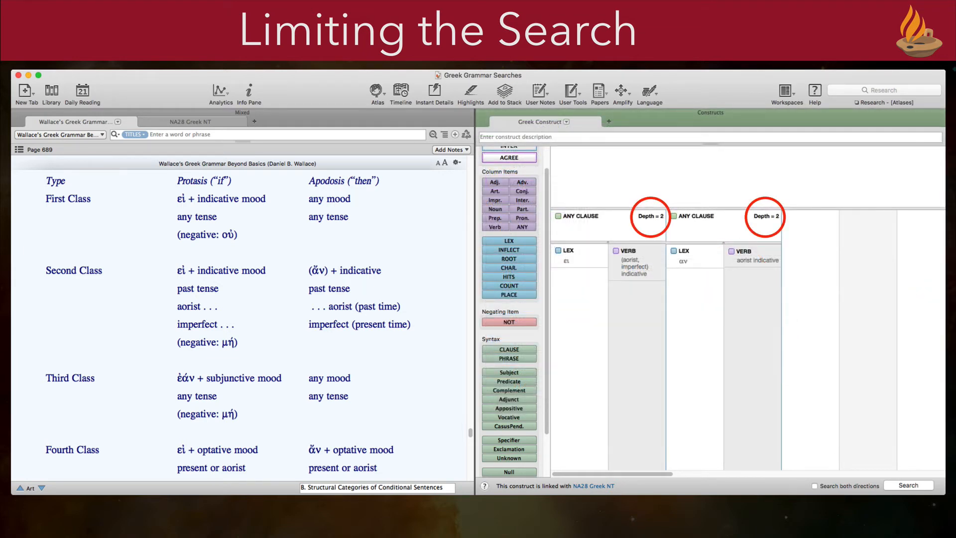
# Add a second ANY CLAUSE with LEX αν and an aorist indicative verb.
pyautogui.click(80, 151)
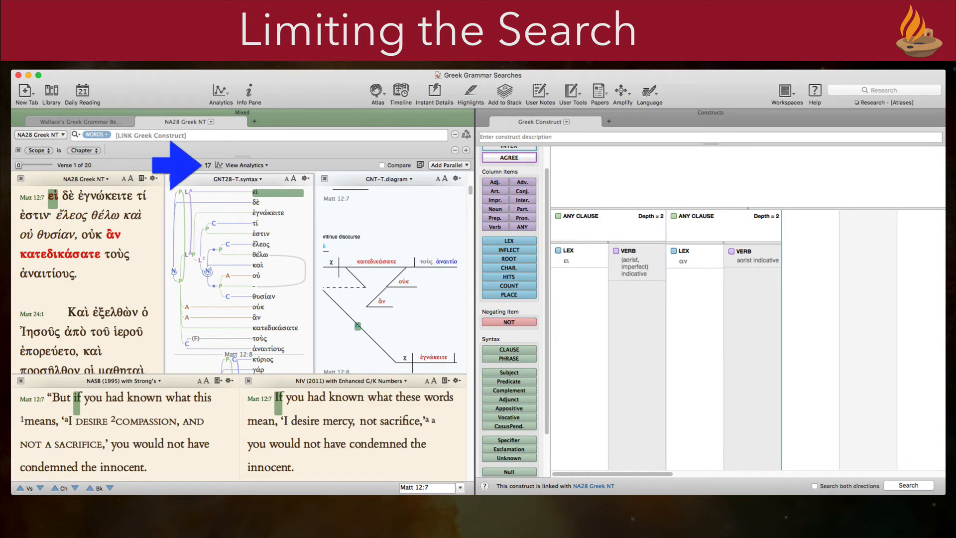
# Run the second-class search (20 verses from Matt 12:7) and read Wallace's definition on page 694.
pyautogui.click(79, 122)
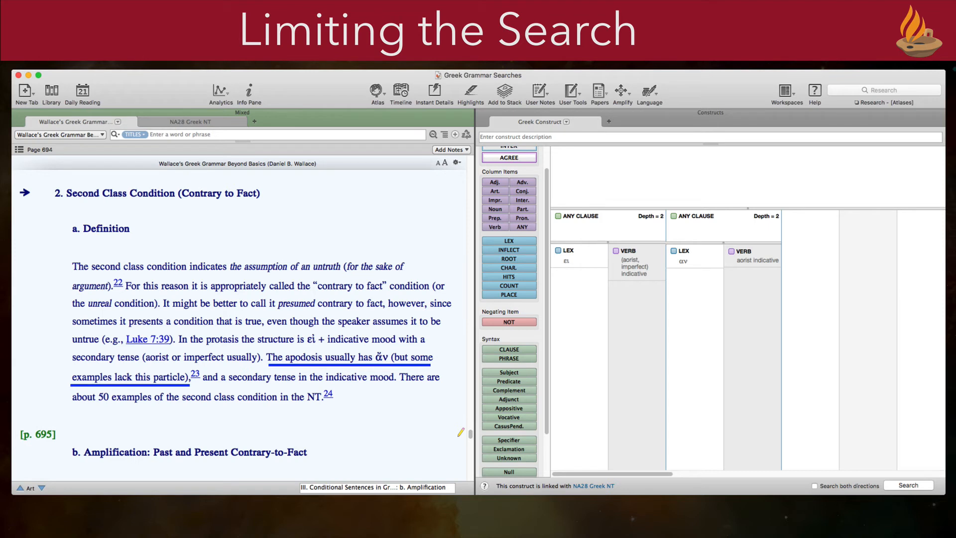
pyautogui.click(195, 373)
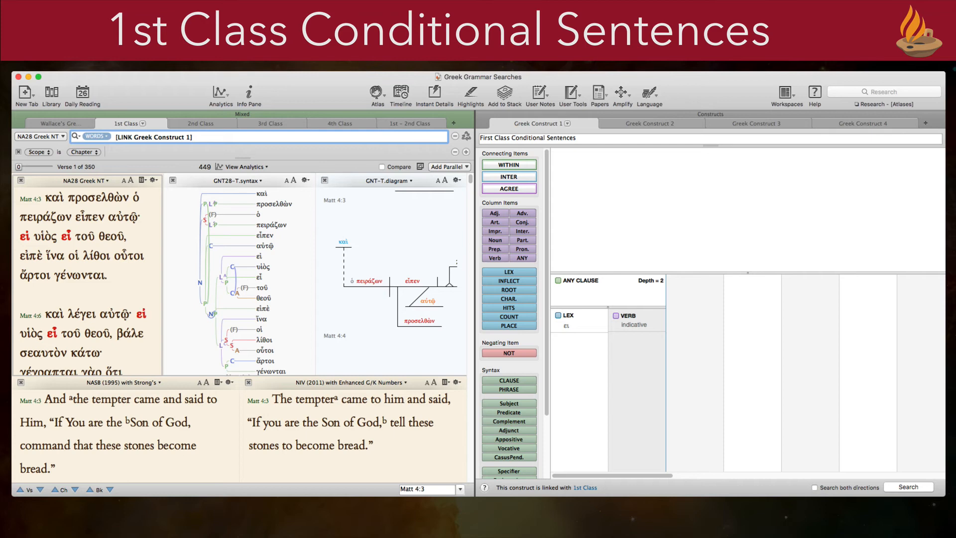
# View the 3rd Class and 4th Class conditional tabs, ending on Acts 17:11.
pyautogui.click(197, 122)
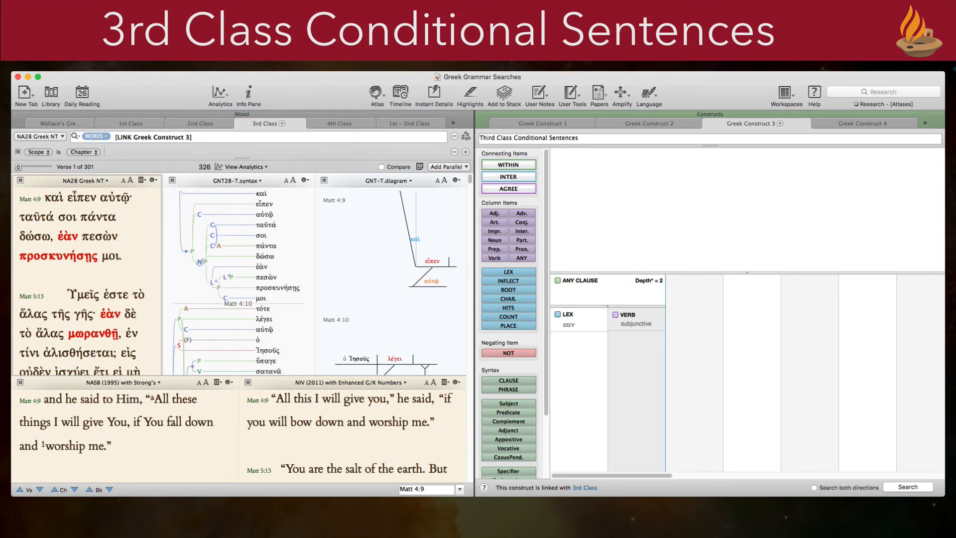
pyautogui.click(340, 124)
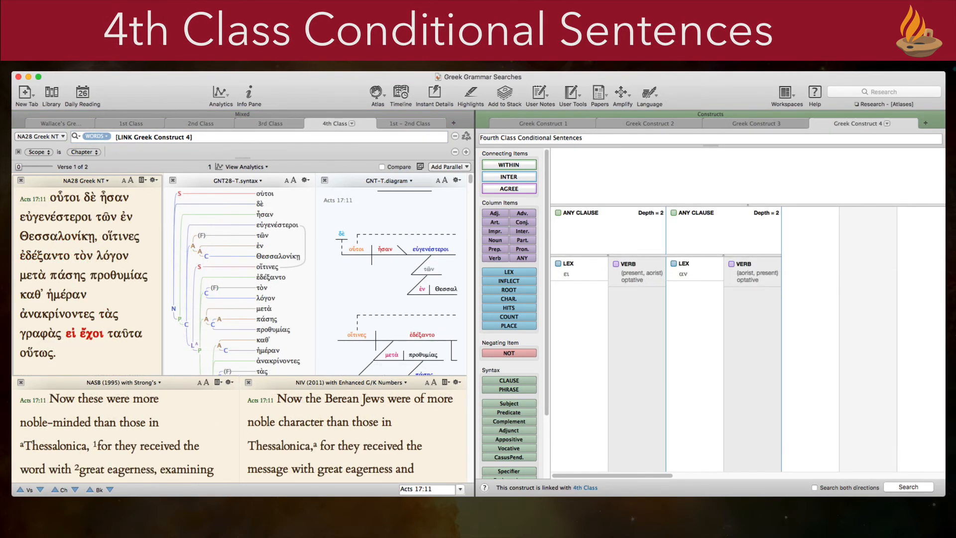